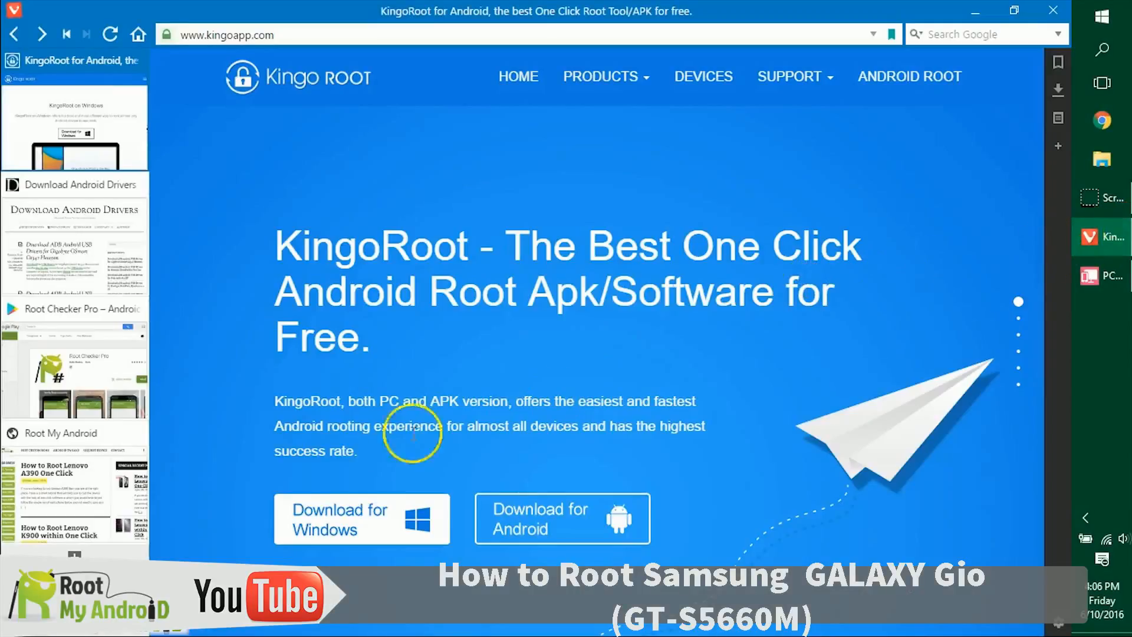
Download the KingoRoot for Windows installer, KingoRoot (2).exe, and track it in Downloads
click(110, 34)
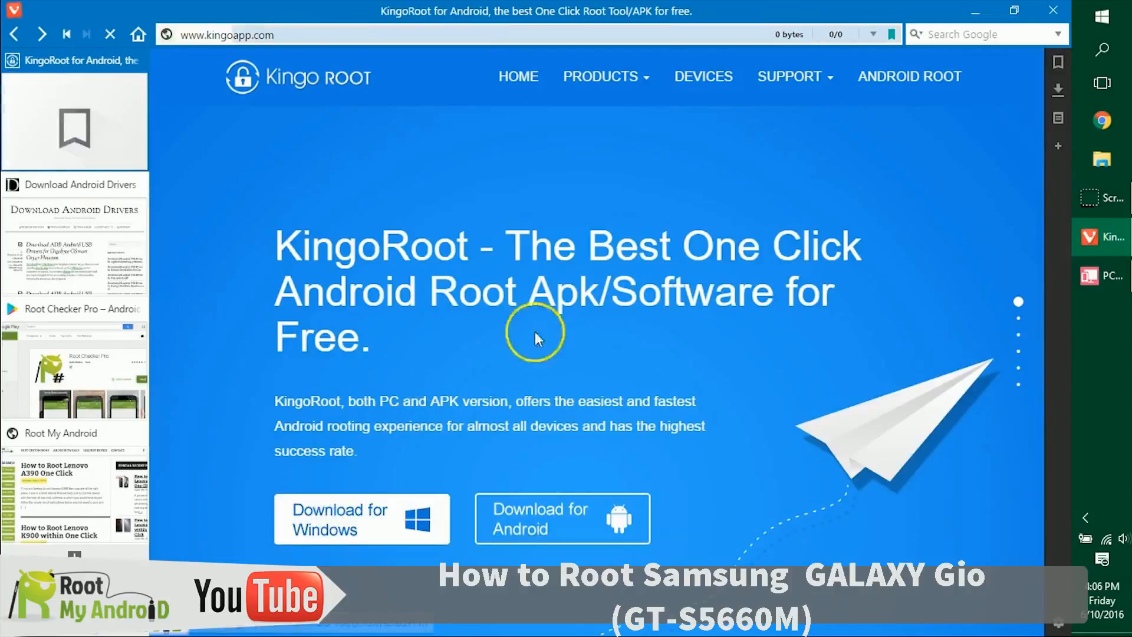
click(360, 518)
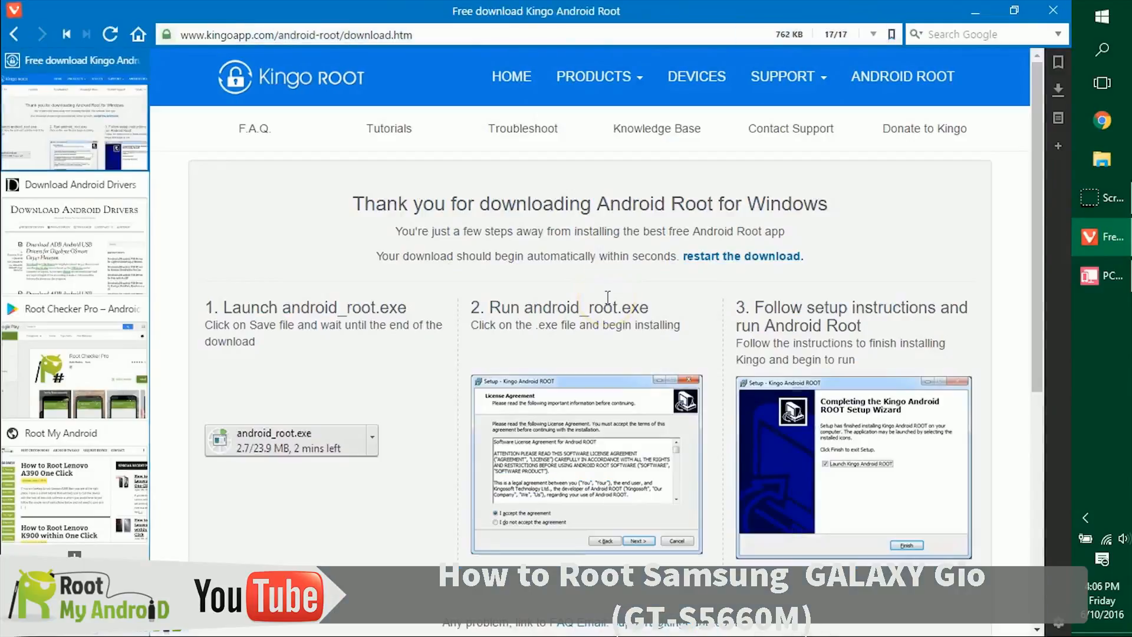
click(110, 35)
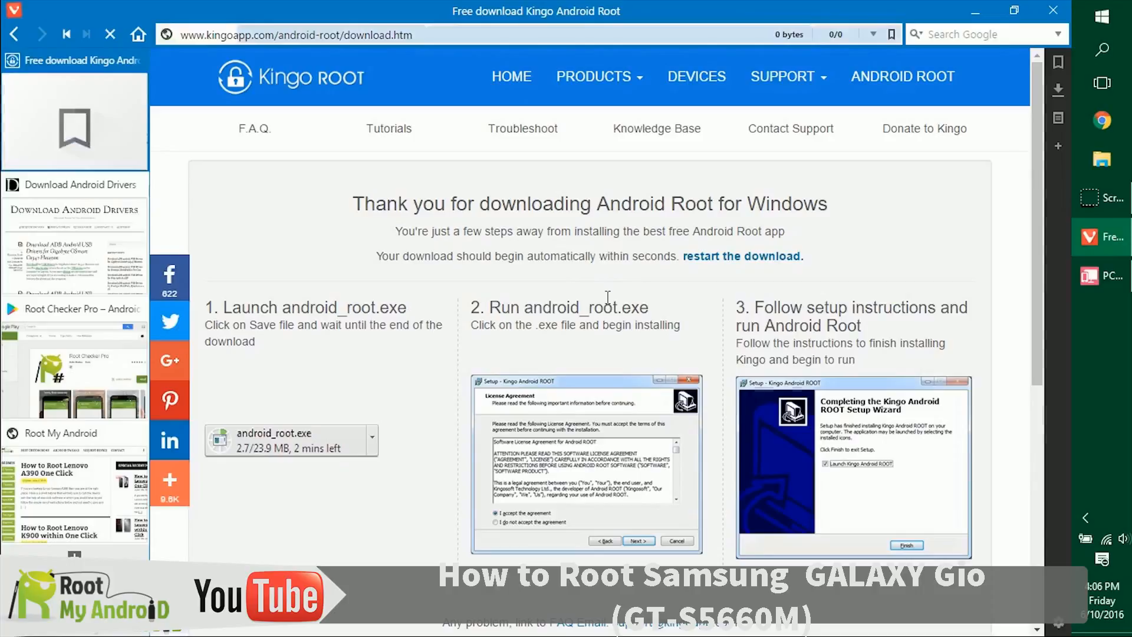
click(1056, 90)
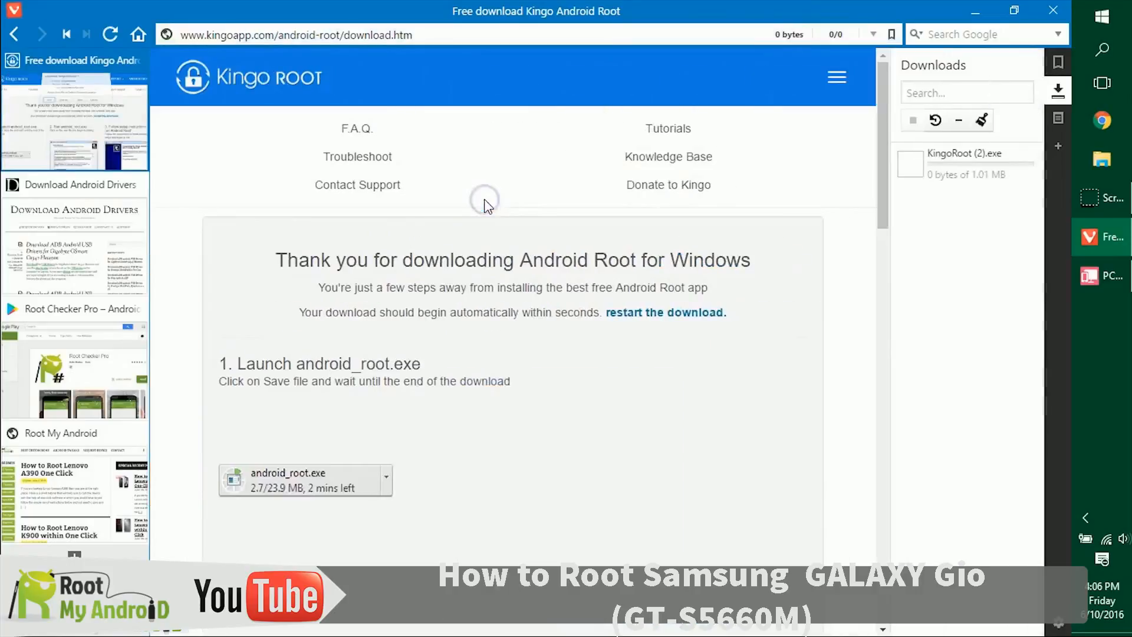
mouse_move(812, 207)
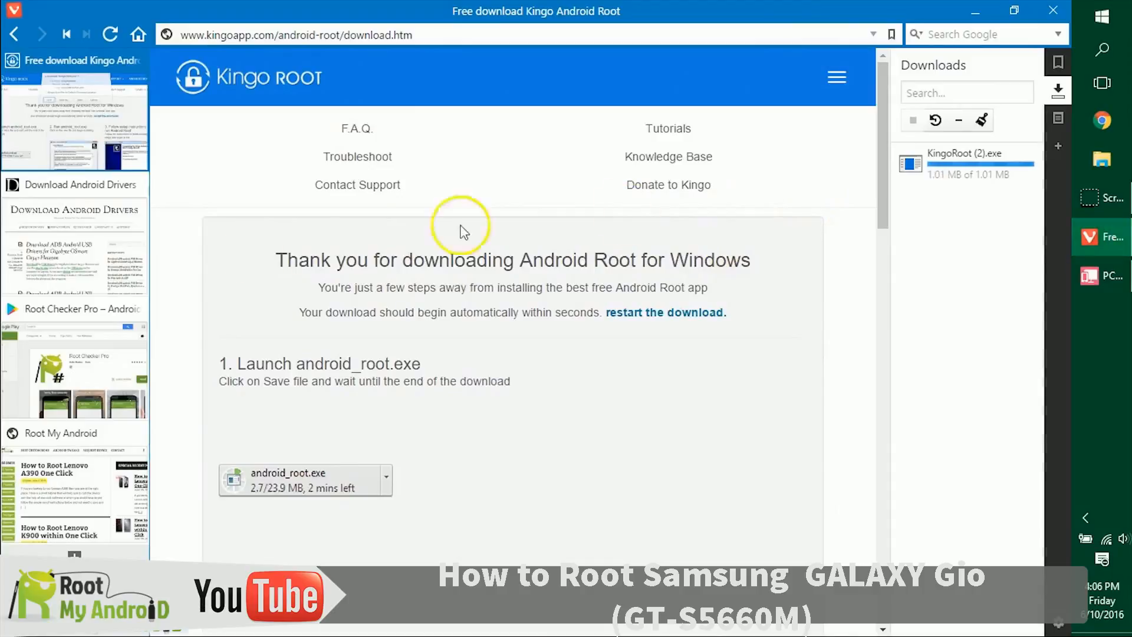
Switch to the Download Android Drivers tab and scroll through its driver listings
click(81, 184)
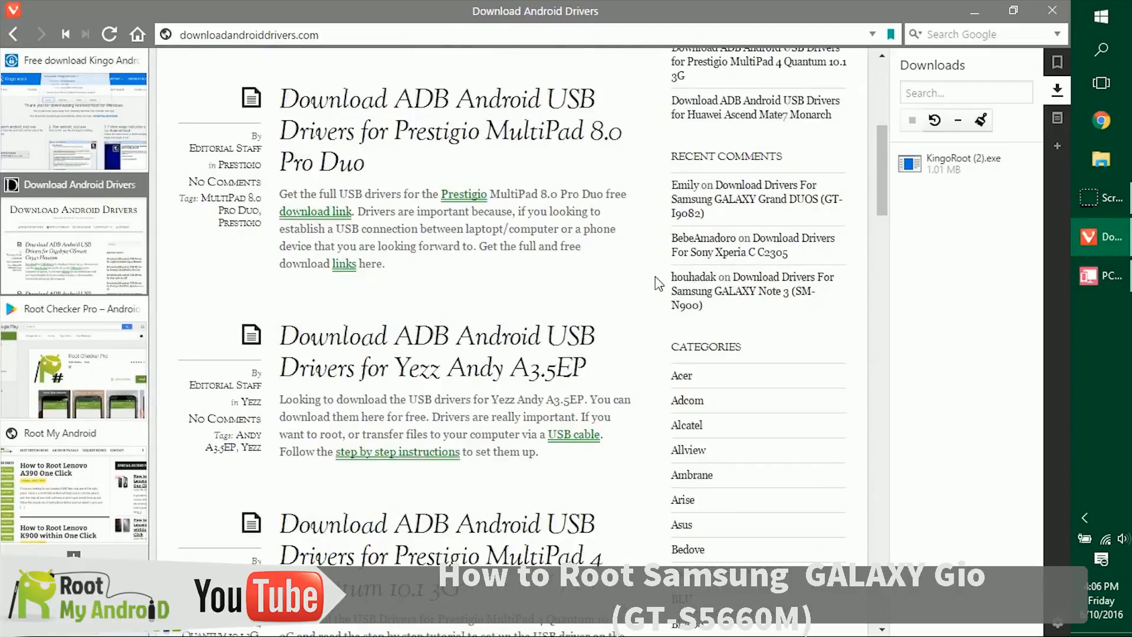
scroll(down, 3)
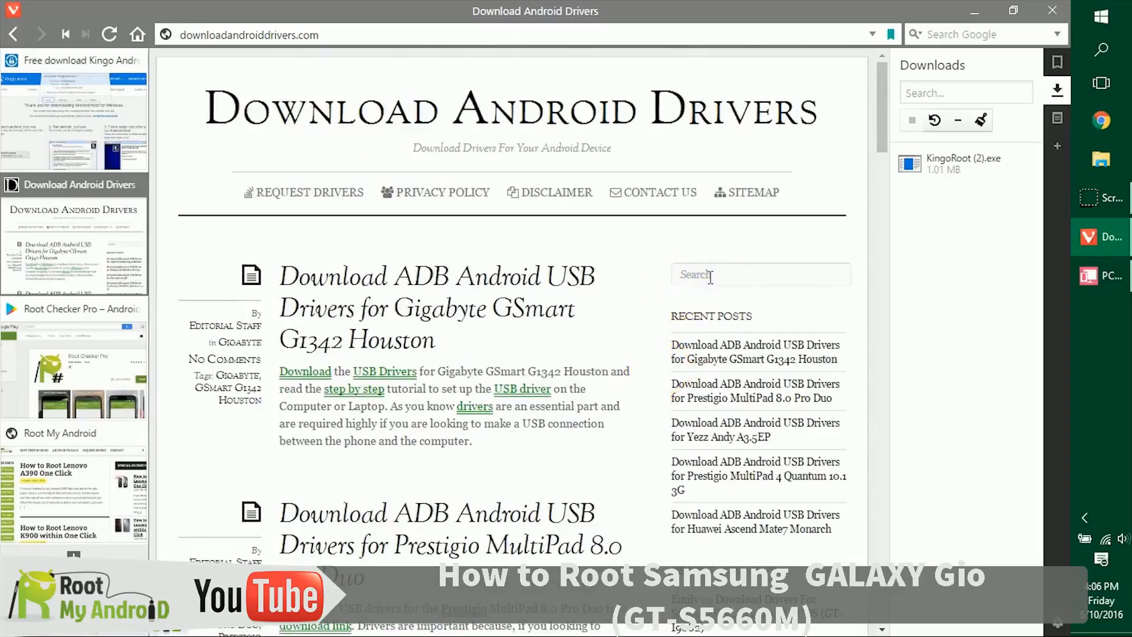
mouse_move(649, 279)
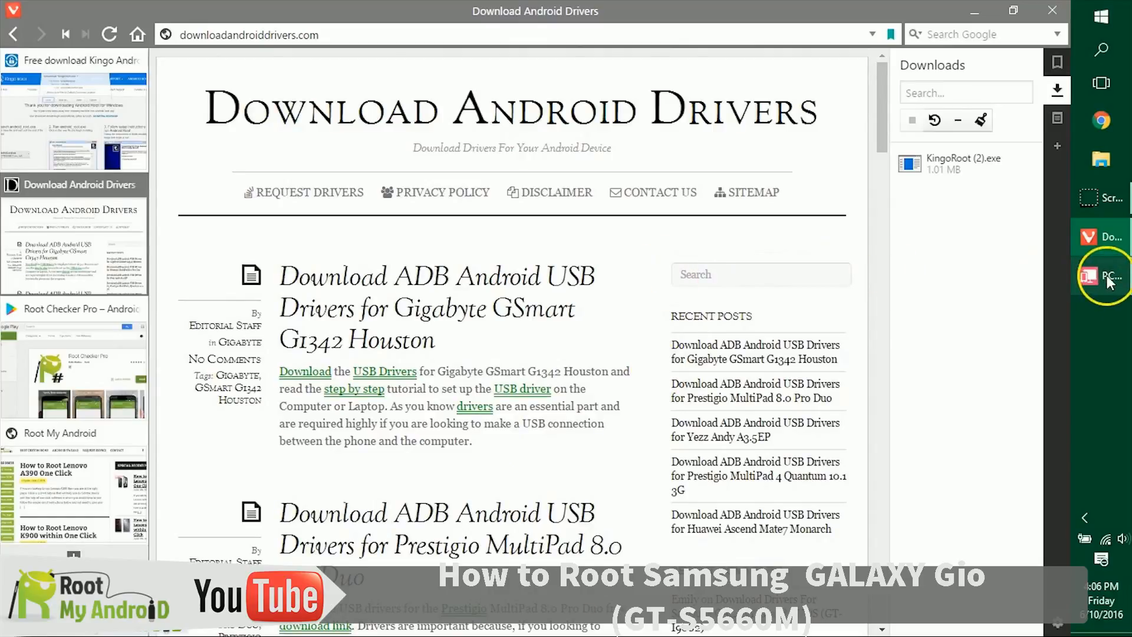
Confirm USB debugging is enabled in the phone's Developer options via PC Link, then hide the mirror
click(1099, 276)
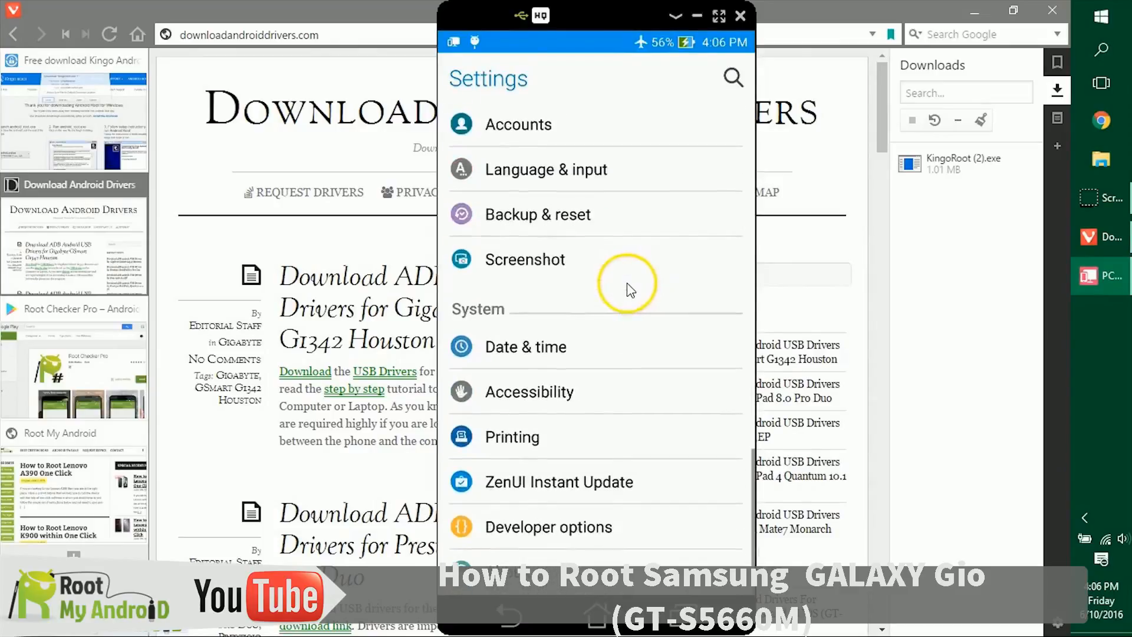
click(548, 527)
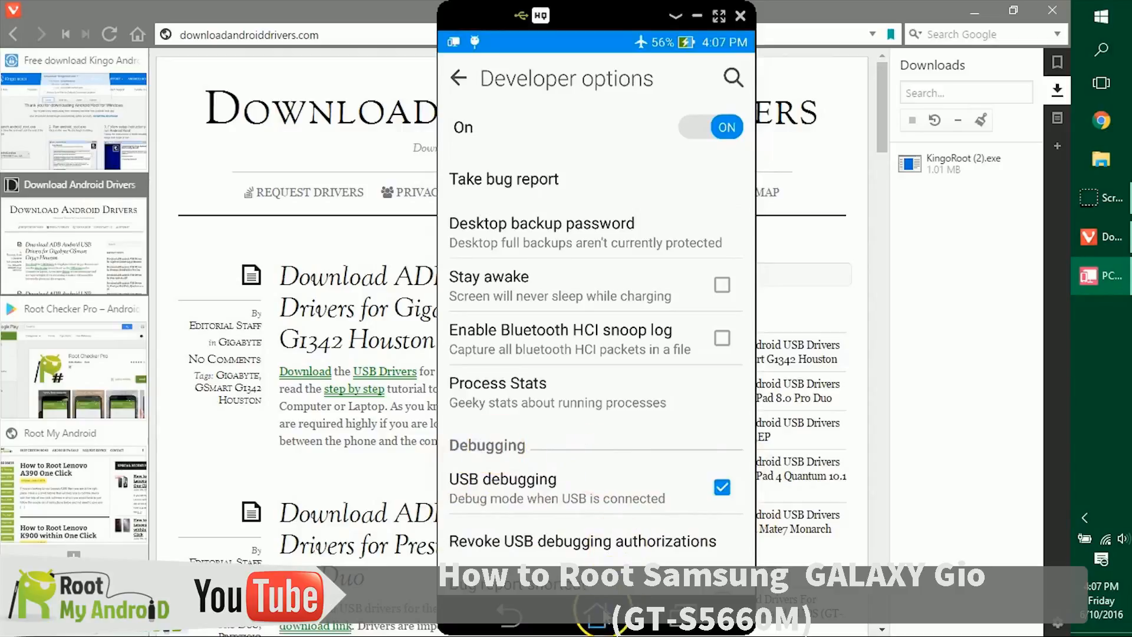
click(739, 15)
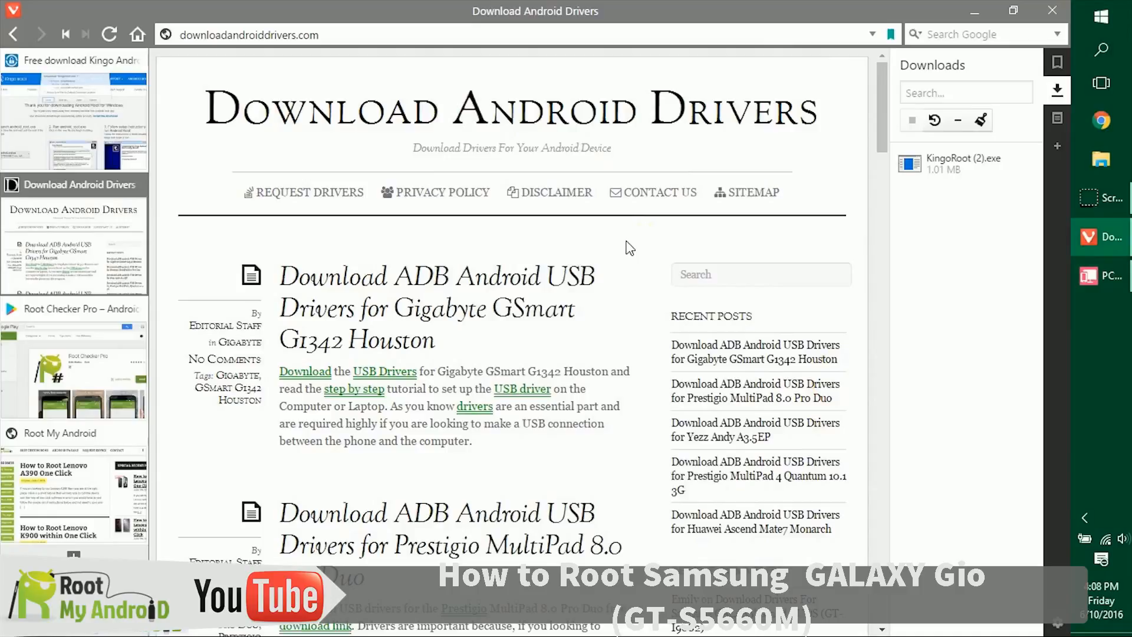
Run KingoRoot (2).exe, accept the license, skip the offer, and complete installation
click(965, 164)
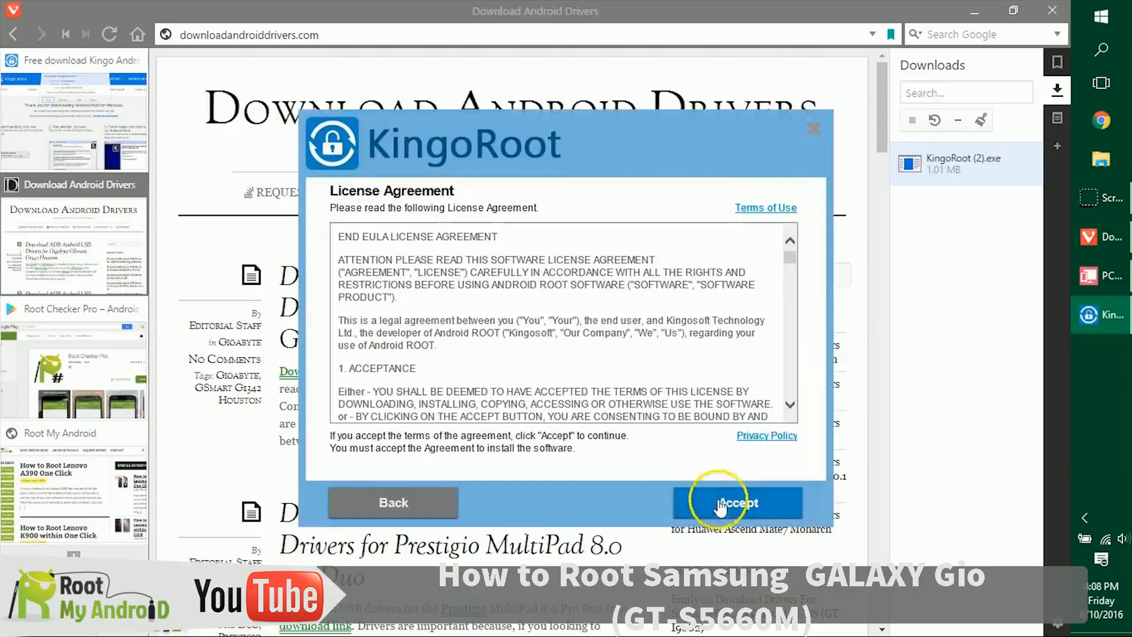
click(736, 503)
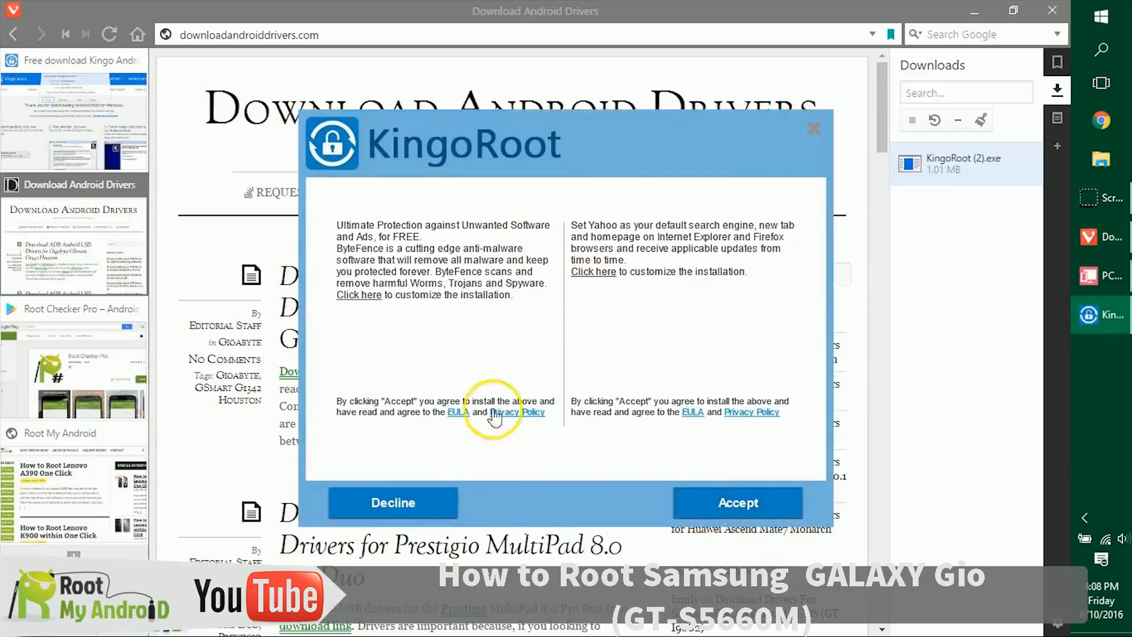
click(737, 502)
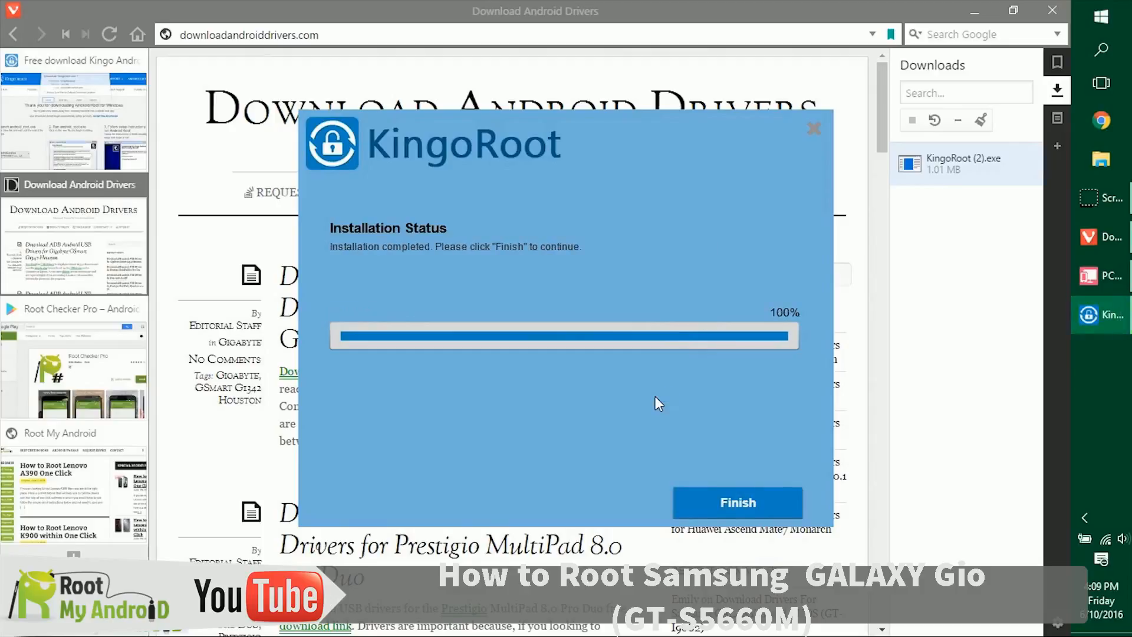
click(737, 502)
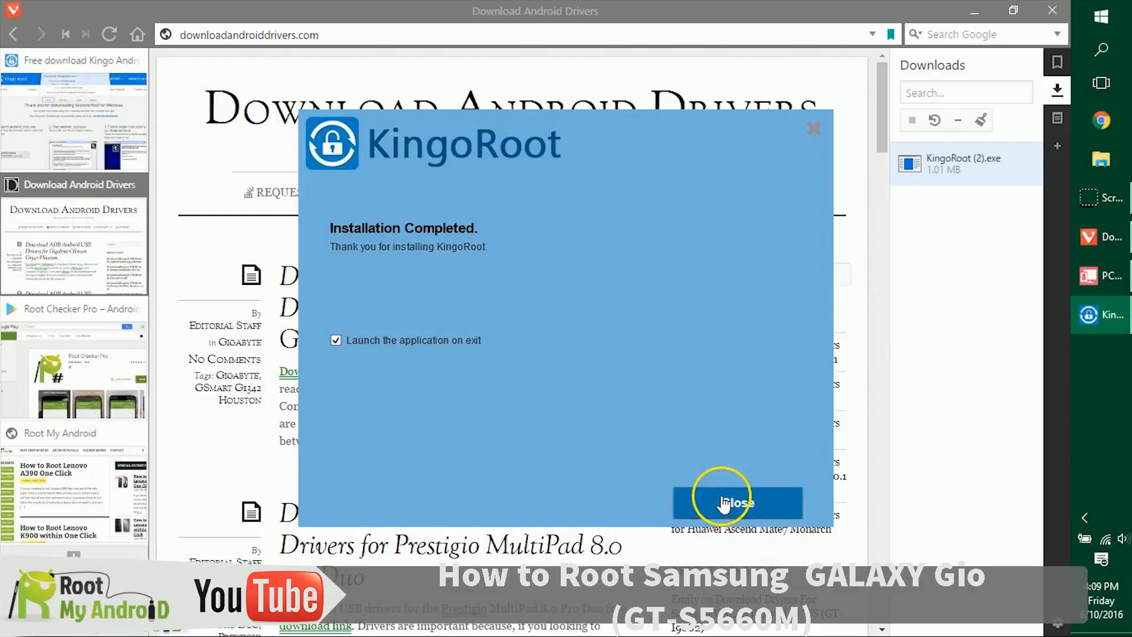
Close the installer so KingoRoot launches and detects the Samsung GALAXY Gio (GT-S5660M)
click(736, 502)
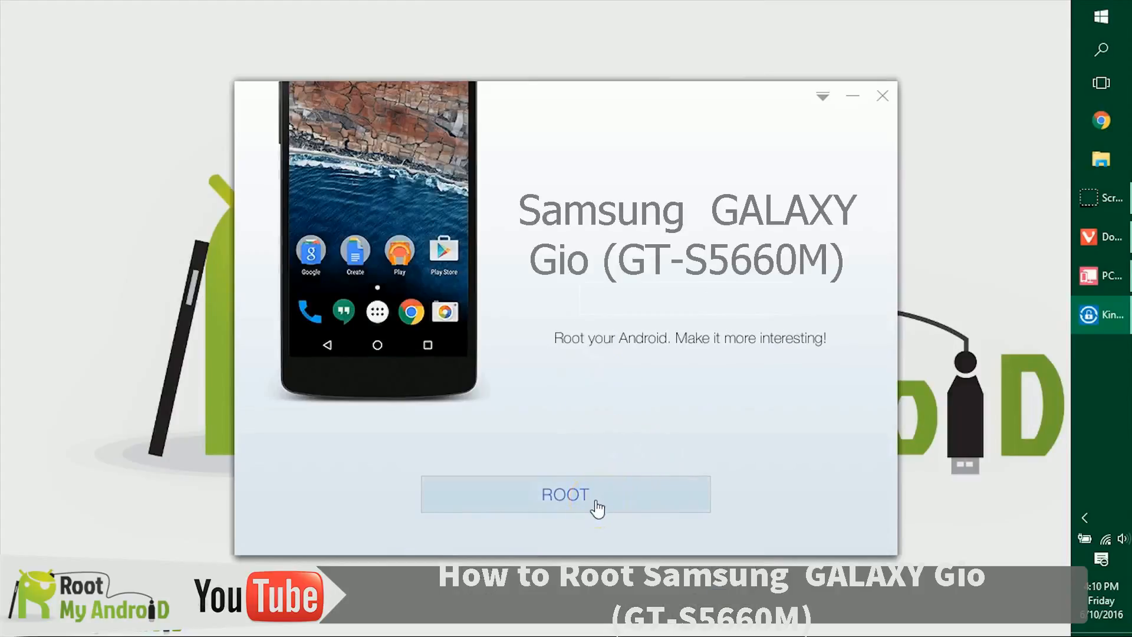
Root the Samsung GALAXY Gio until ROOT SUCCEEDED appears on PC and phone
click(565, 495)
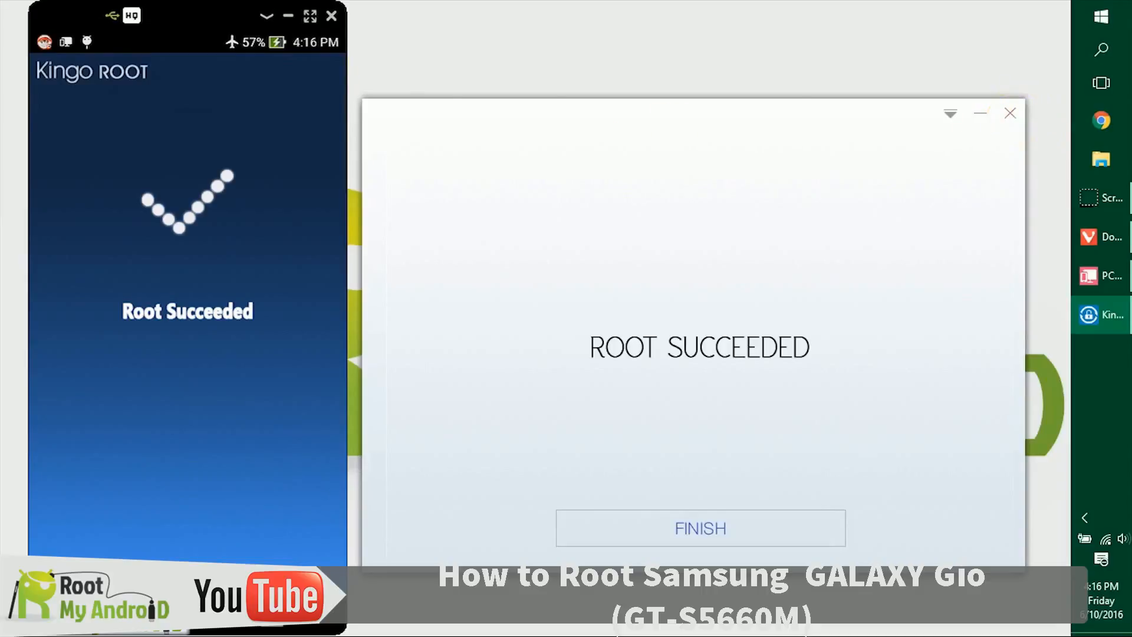
Finish the rooting session and scroll Root Checker Pro's Play page to its screenshots and description
click(699, 528)
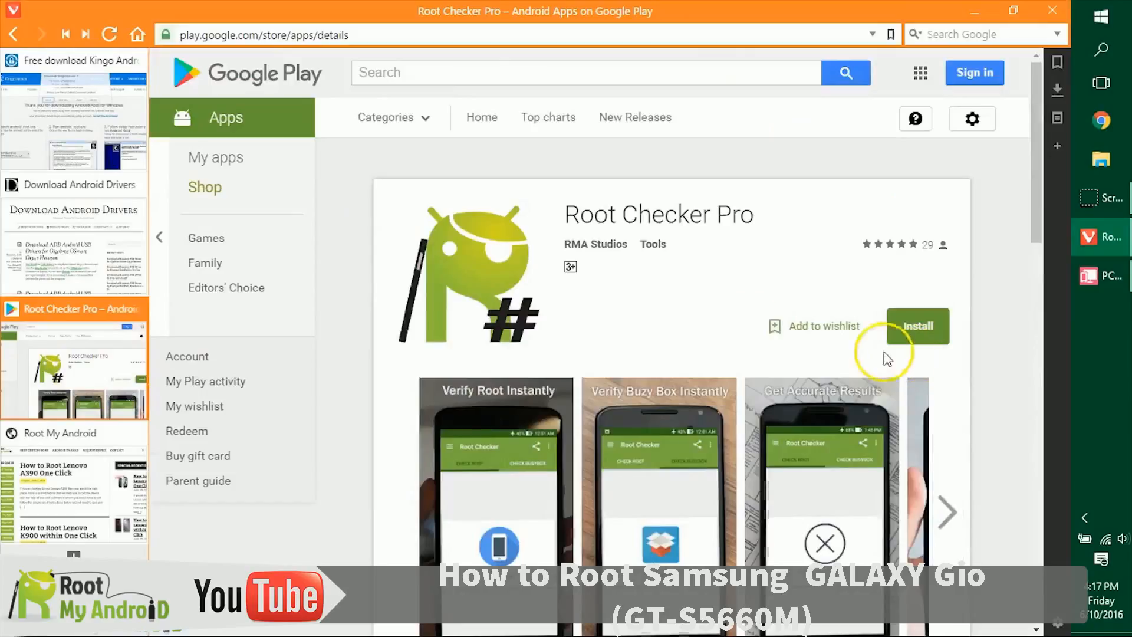
scroll(down, 3)
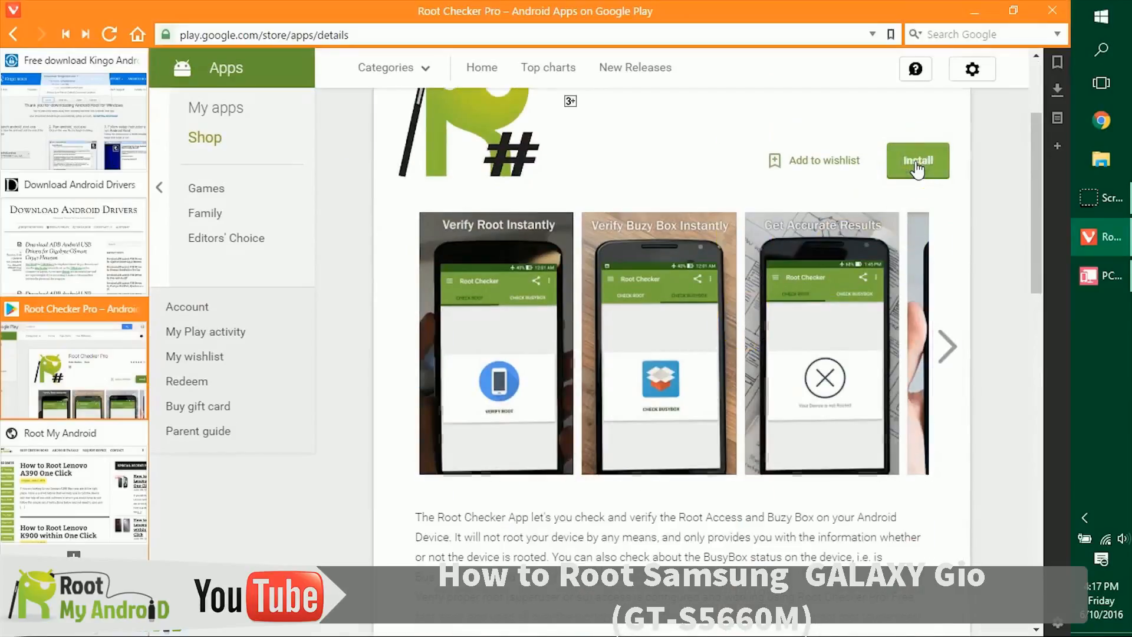
mouse_move(764, 310)
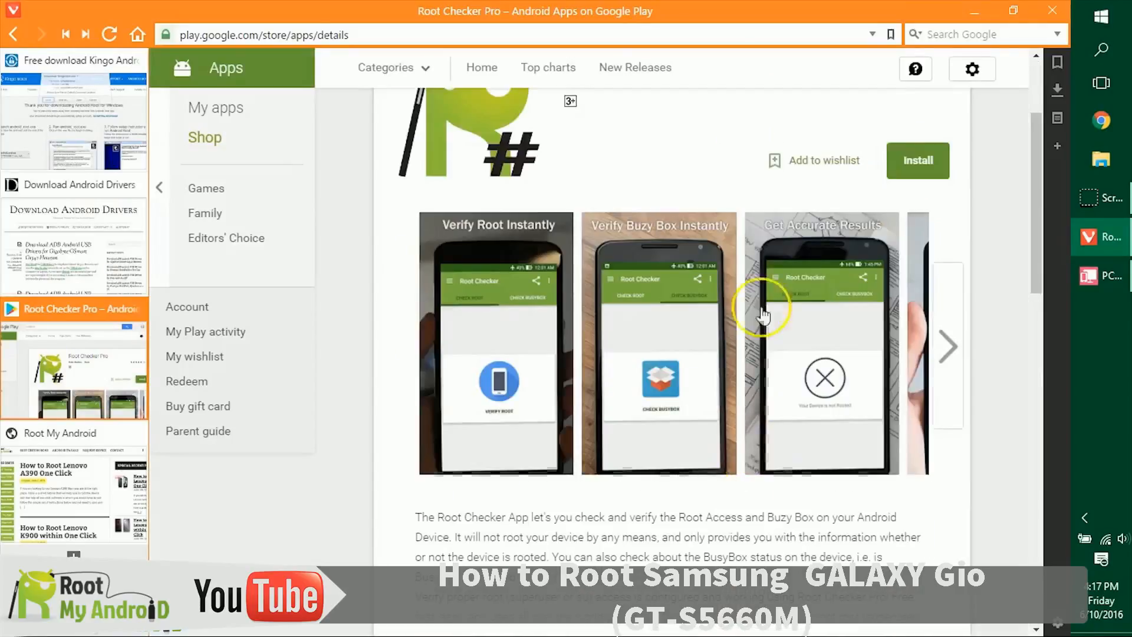
scroll(down, 3)
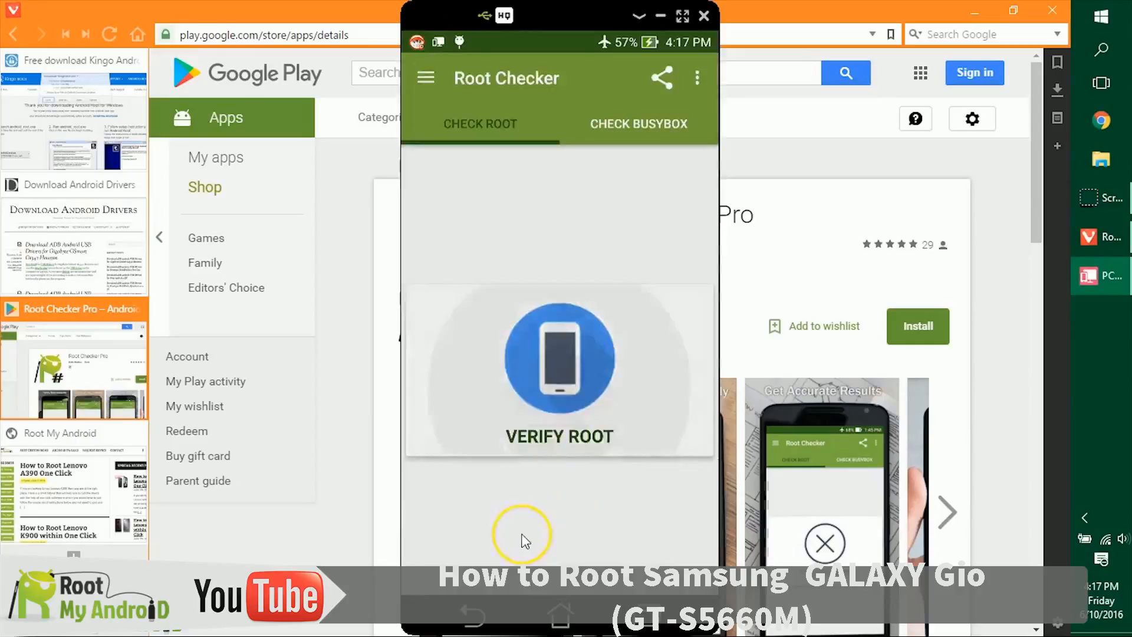
Verify root in Root Checker, check BusyBox, and browse the featured tutorials list
click(558, 357)
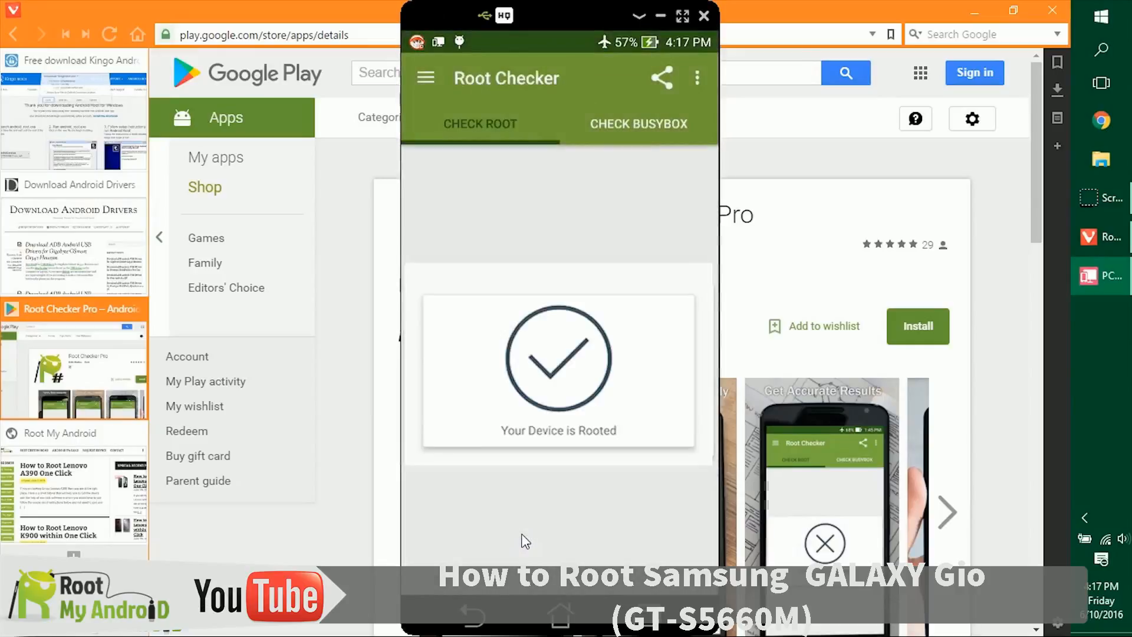
click(483, 522)
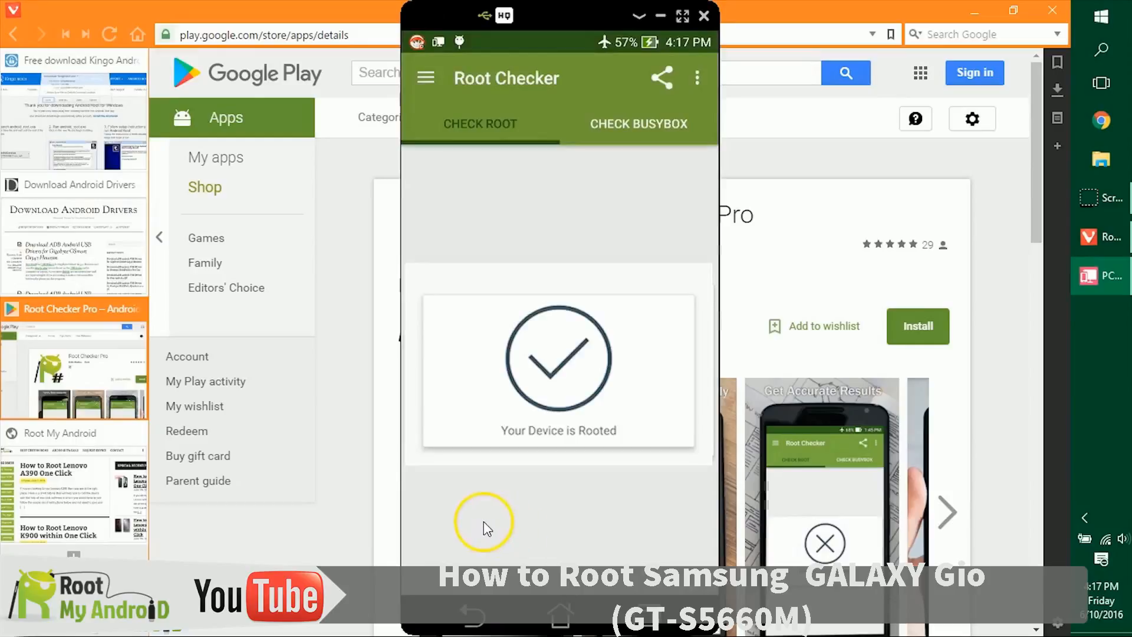
mouse_move(771, 189)
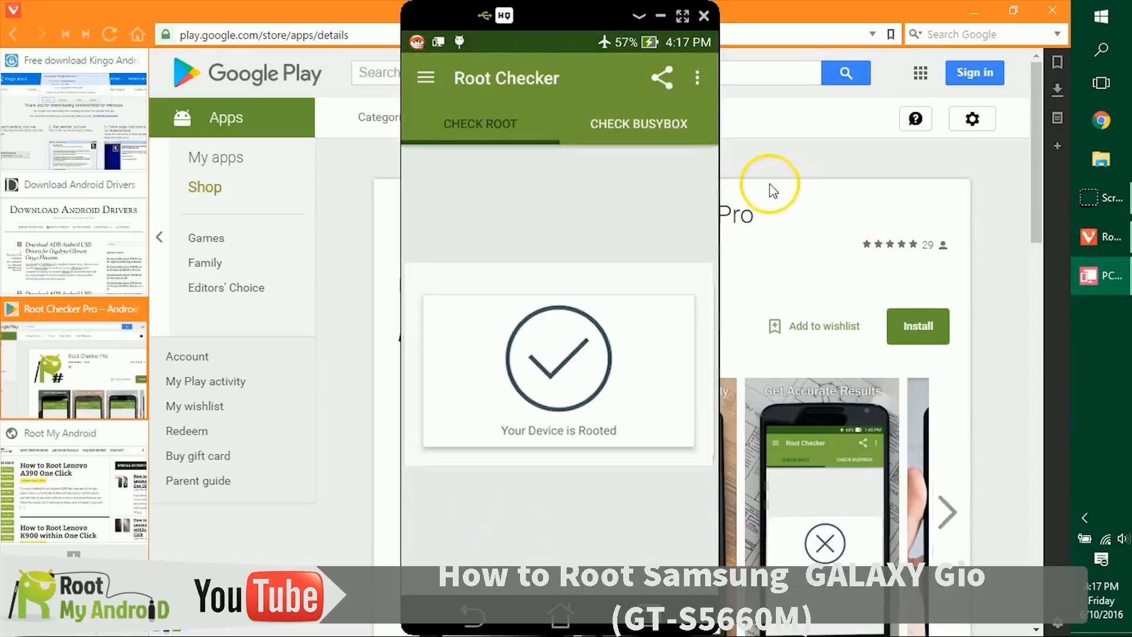
click(638, 123)
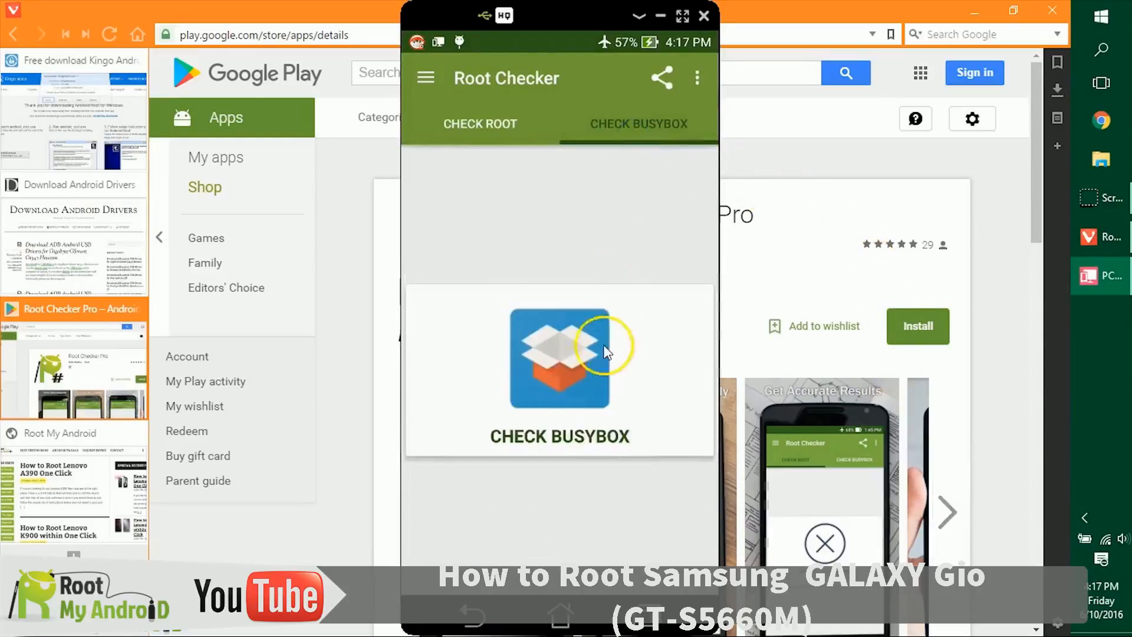
mouse_move(559, 350)
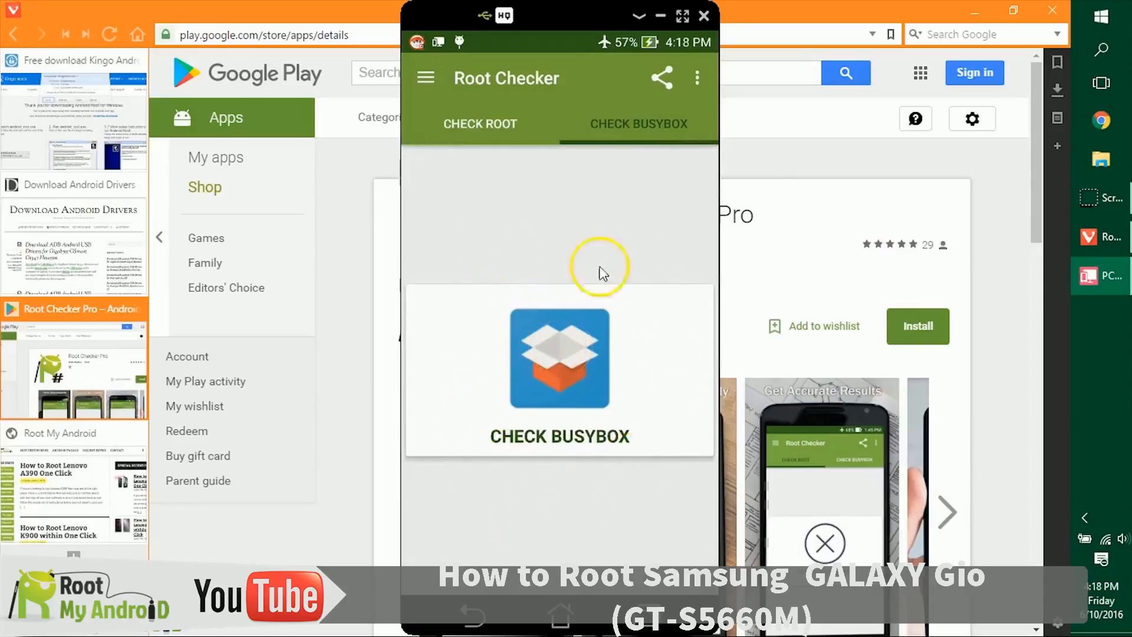
mouse_move(424, 78)
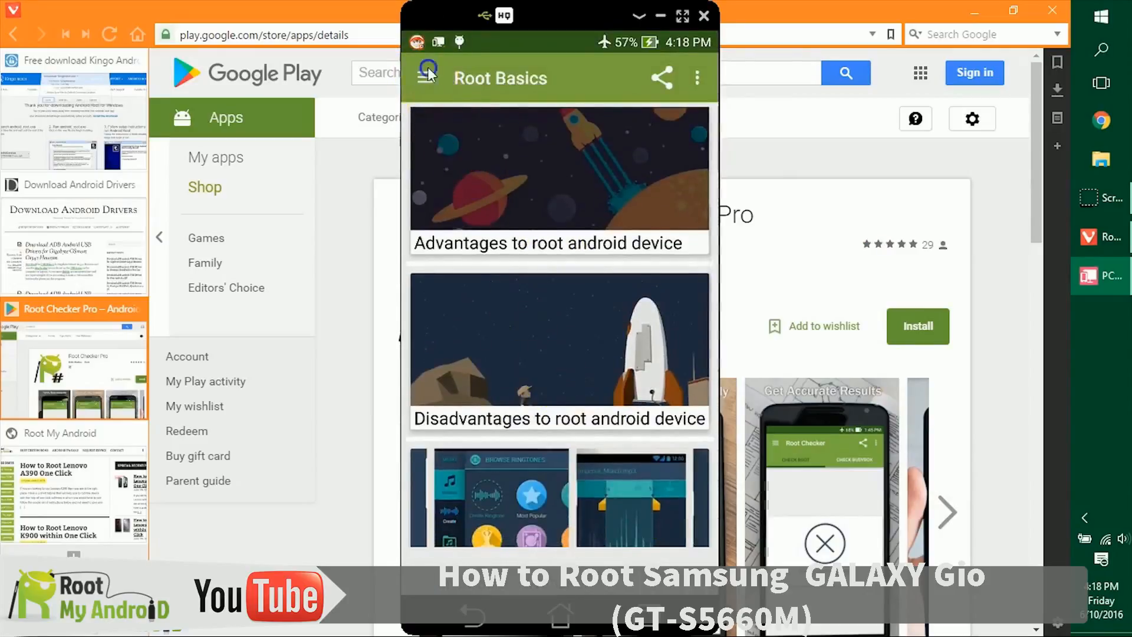
click(425, 78)
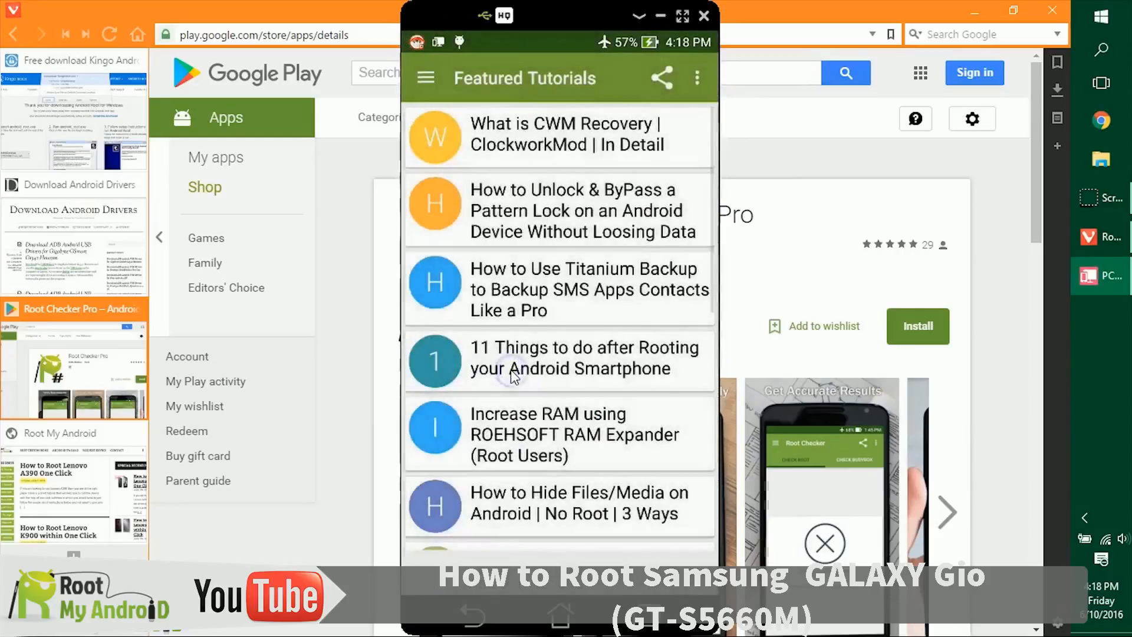
scroll(down, 3)
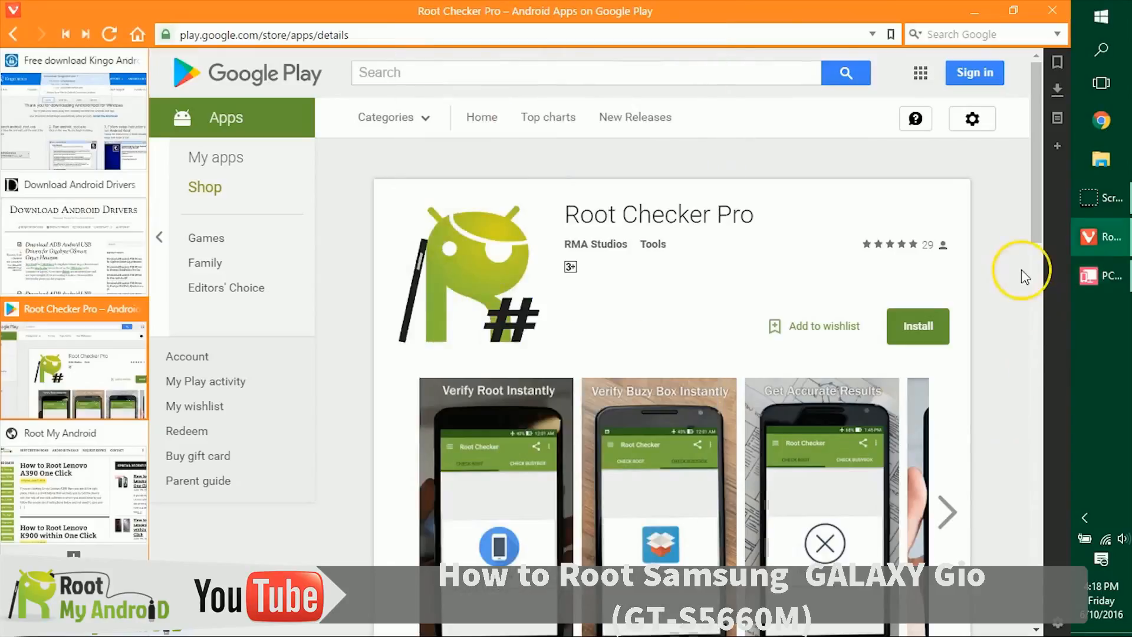
mouse_move(188, 331)
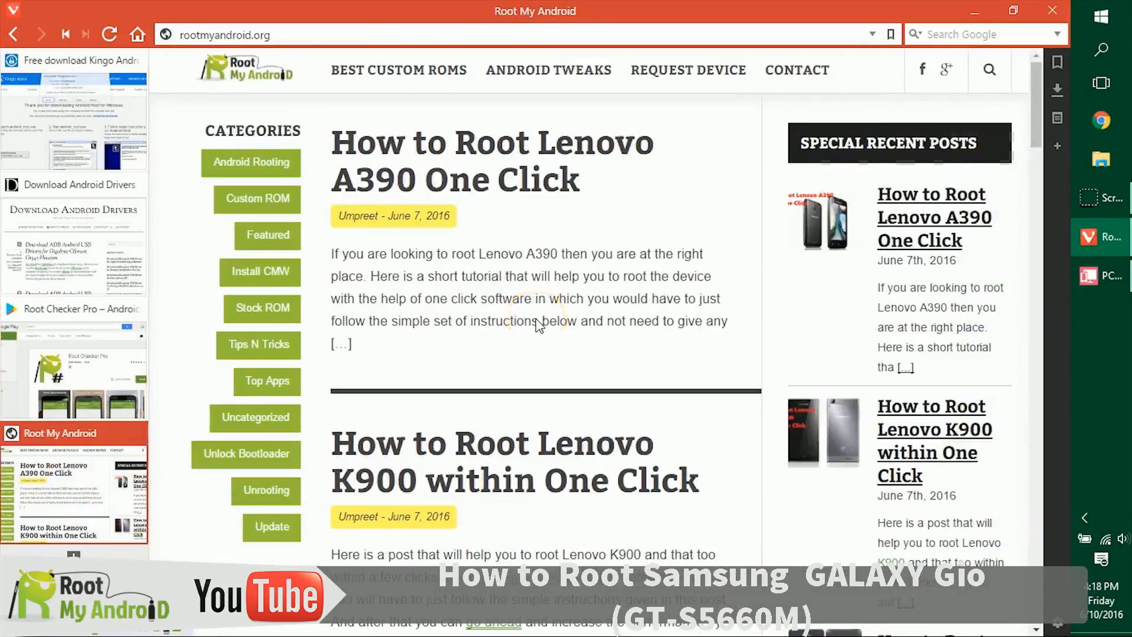
Browse Root My Android's Featured category posts, then go to its Contact page
click(266, 235)
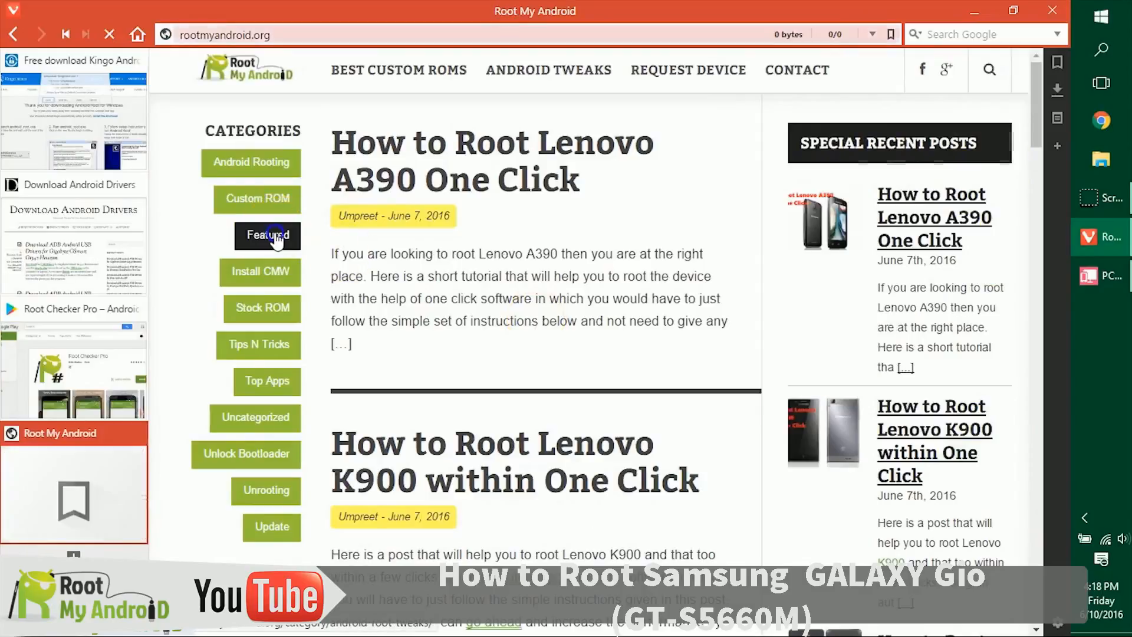
click(267, 235)
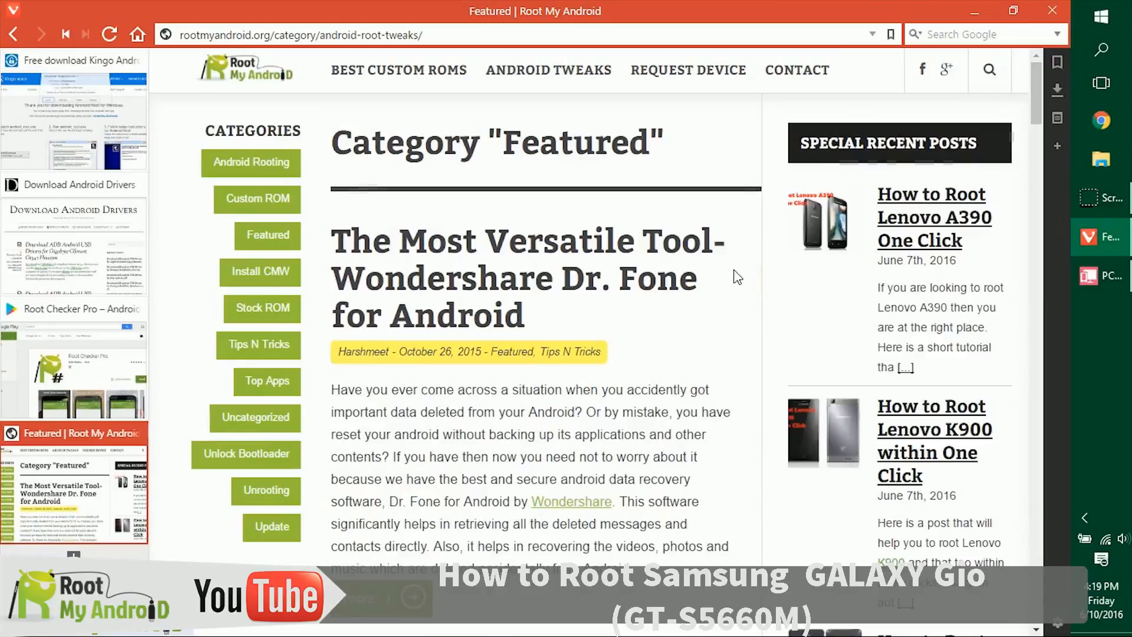
scroll(down, 3)
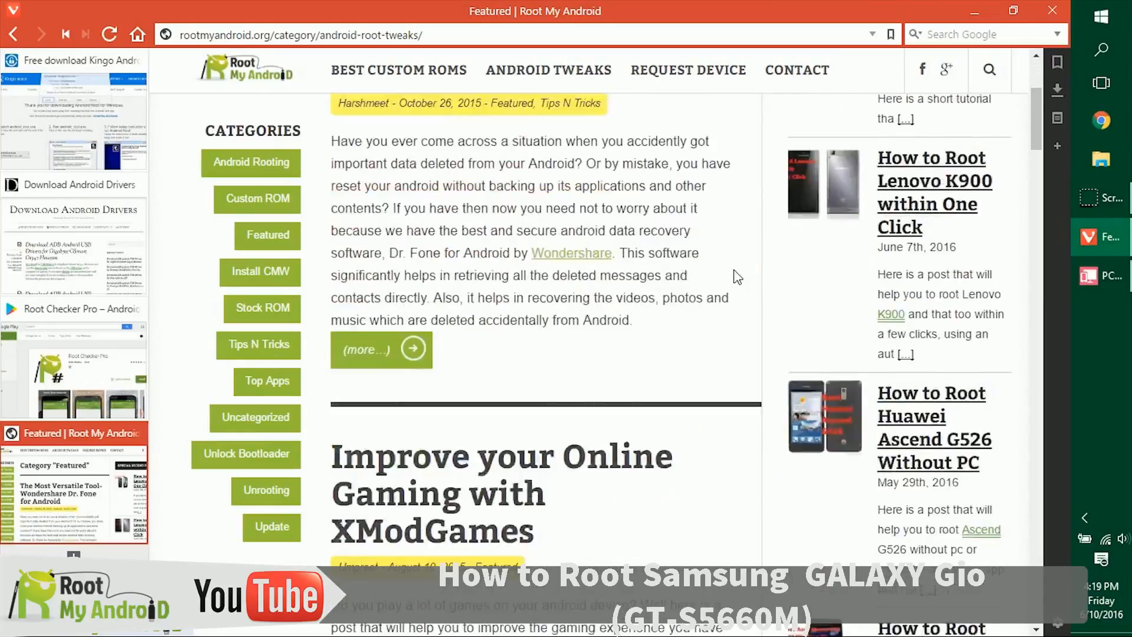
scroll(down, 3)
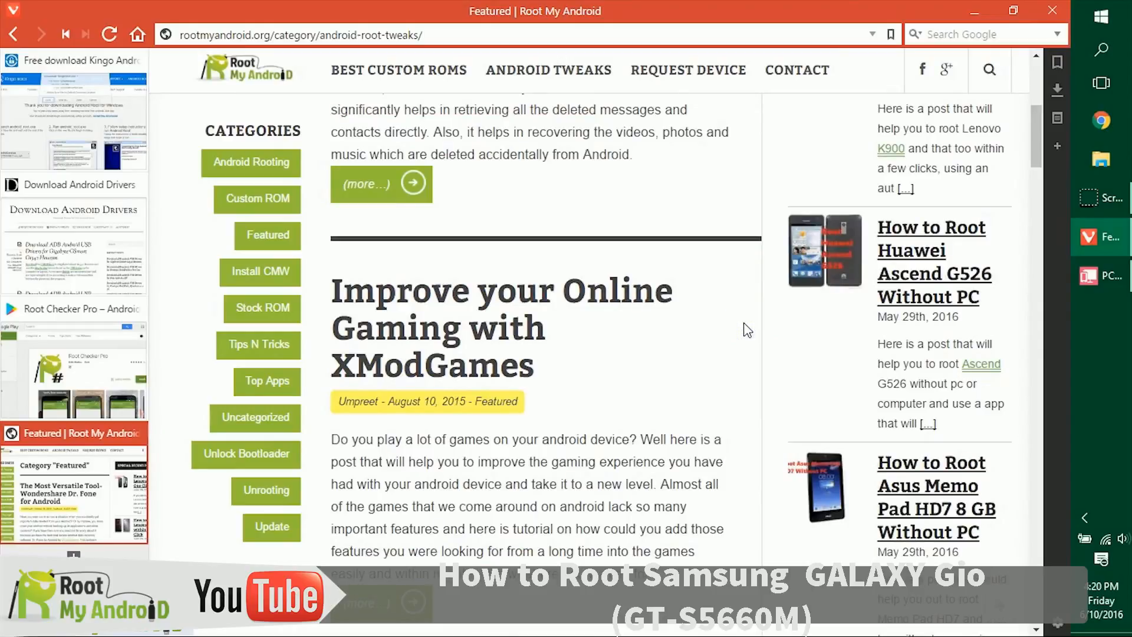
click(715, 324)
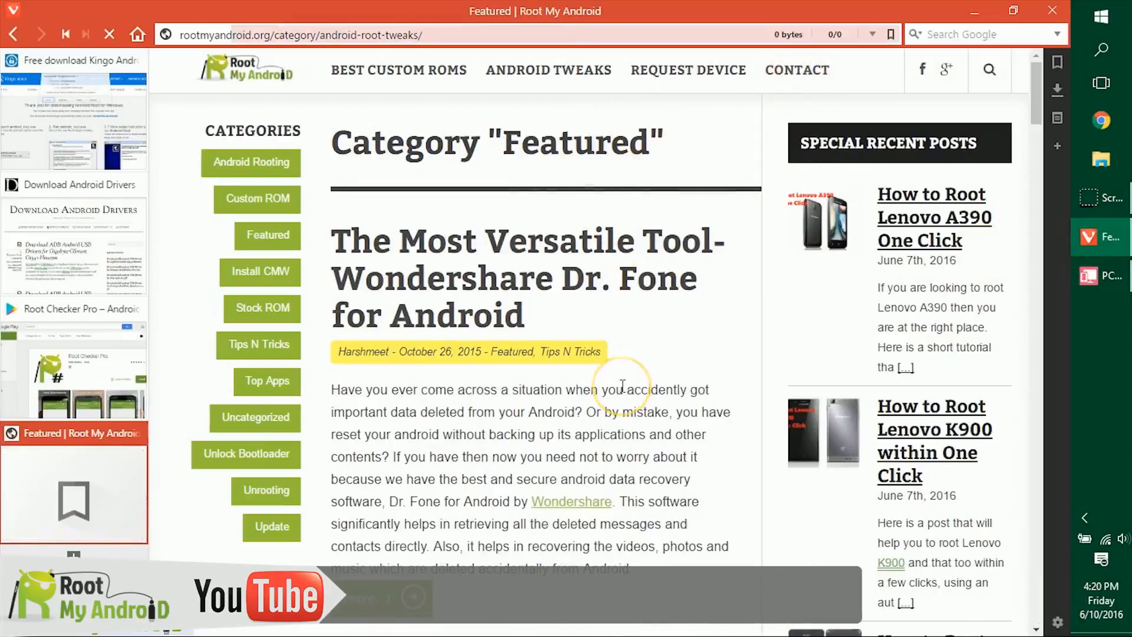
click(797, 70)
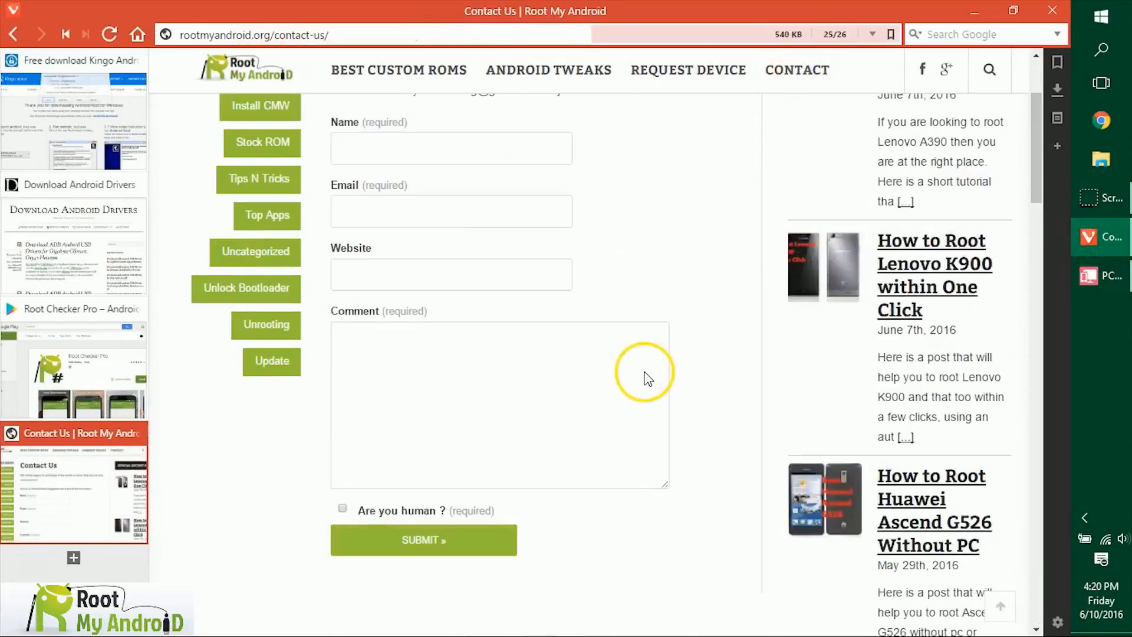